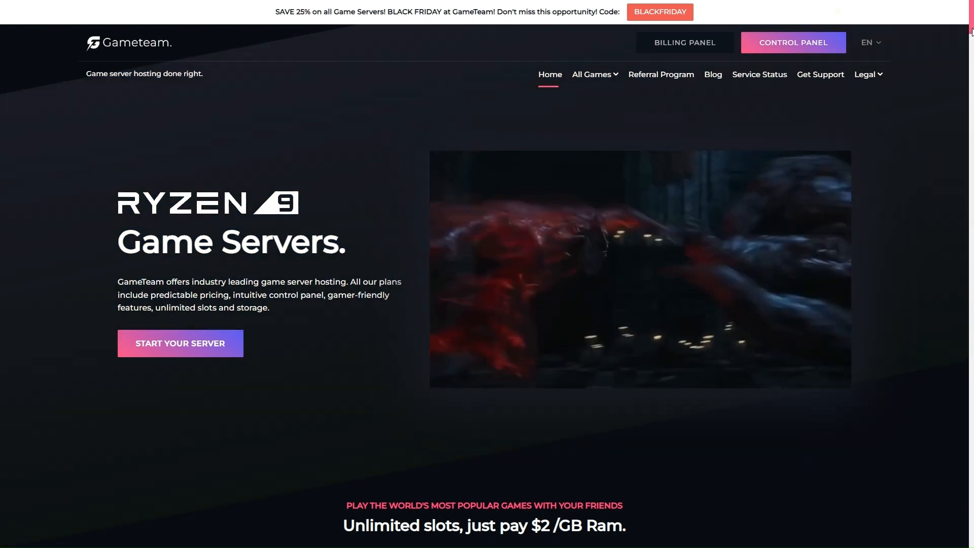
Step: Start the offline 9to5software server, then open its file manager listing
scroll(down, 3)
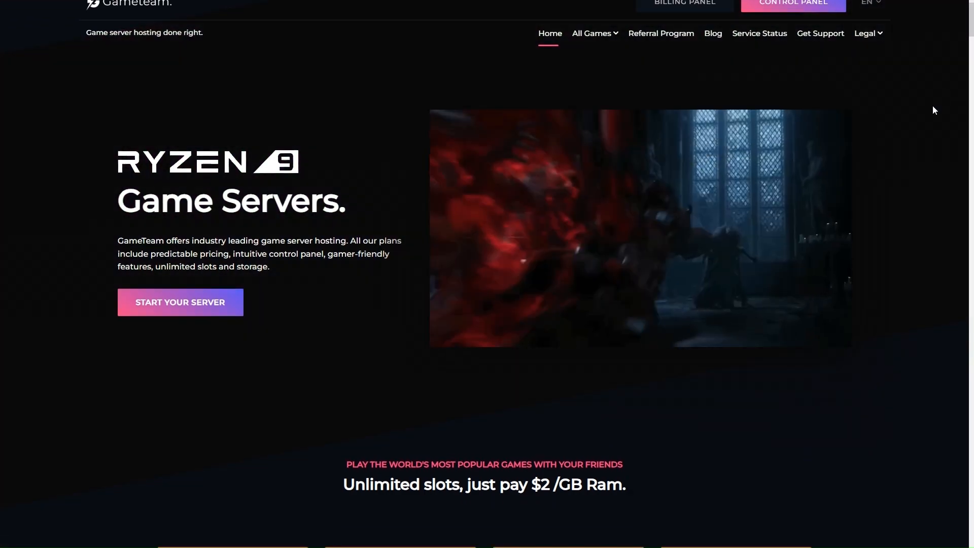
scroll(down, 3)
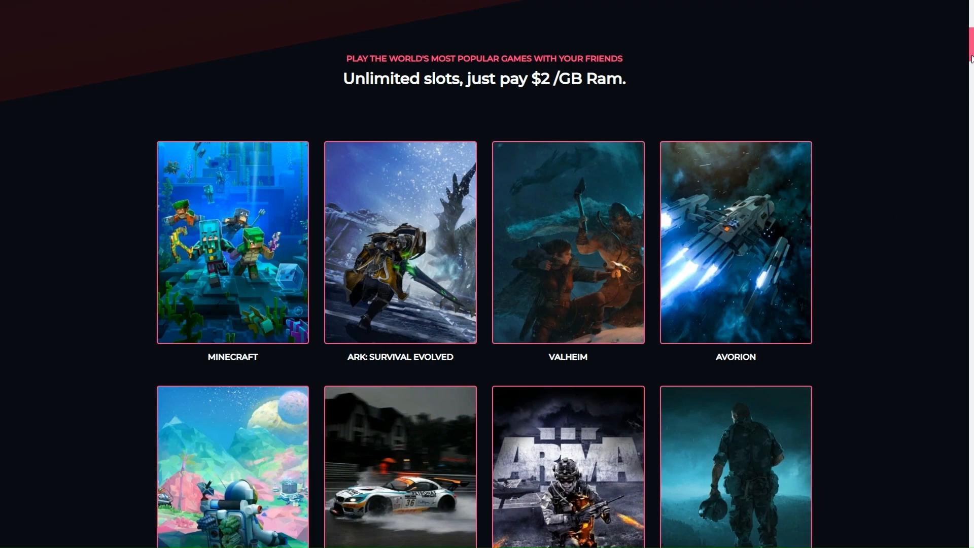
scroll(down, 3)
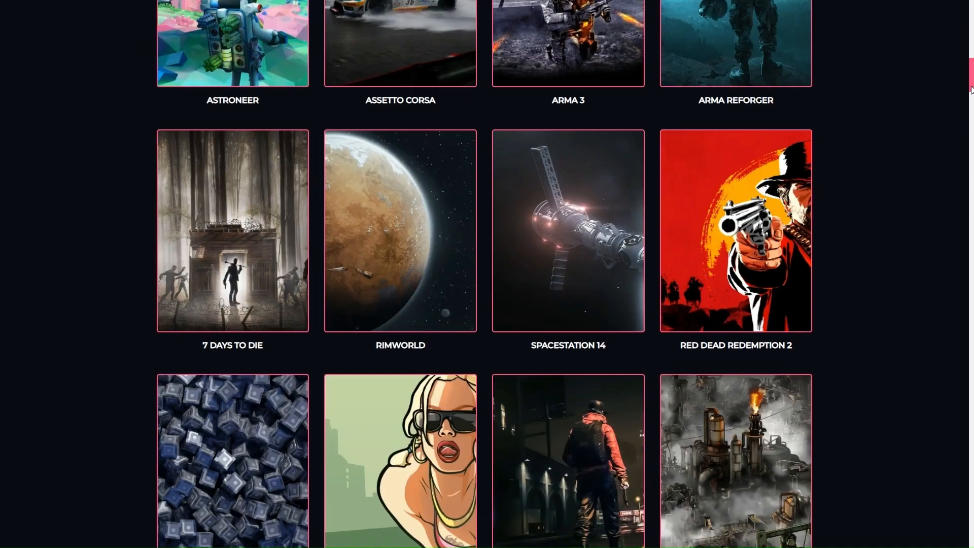
scroll(down, 3)
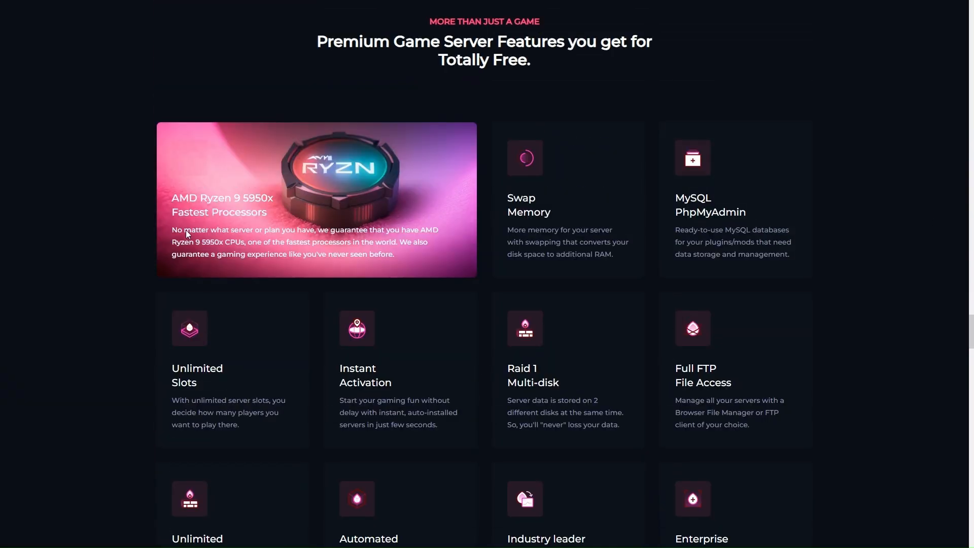
mouse_move(968, 318)
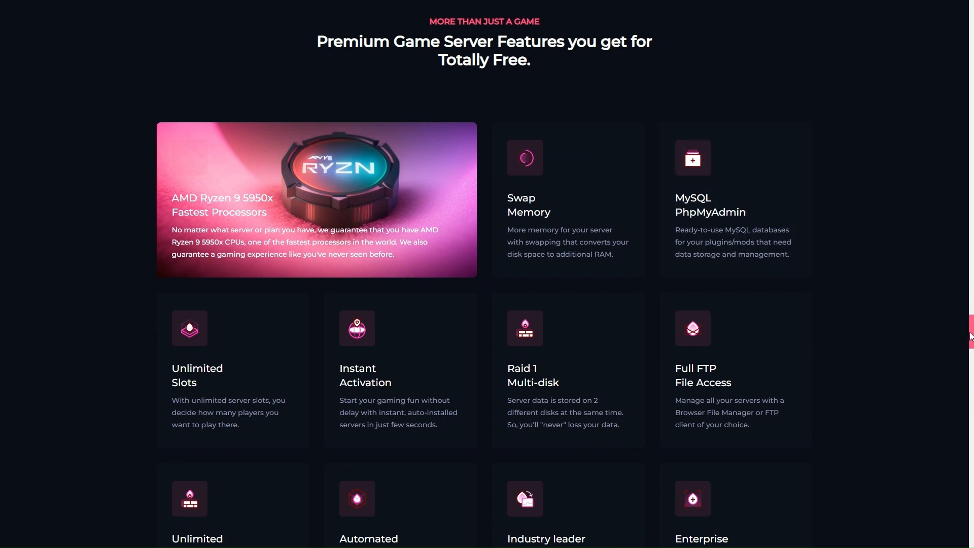
scroll(down, 3)
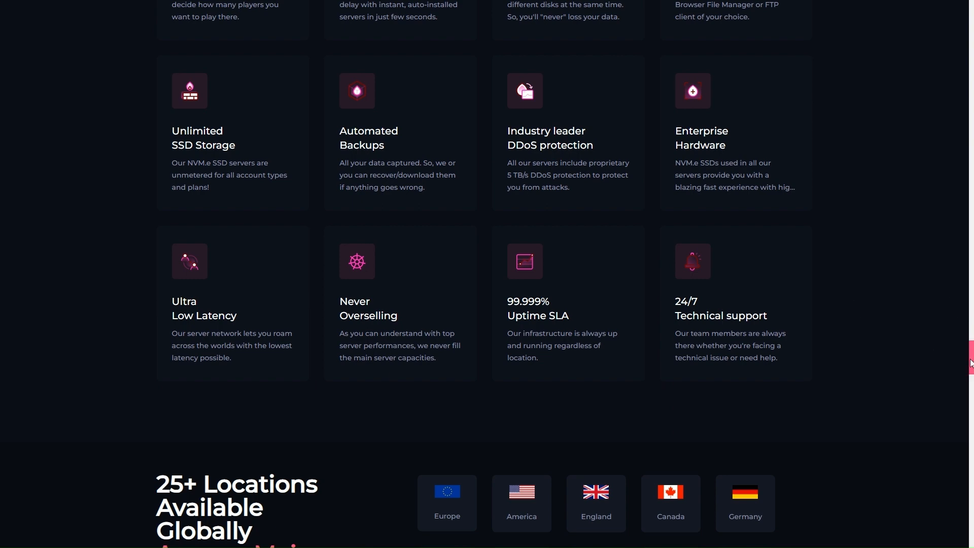
scroll(down, 3)
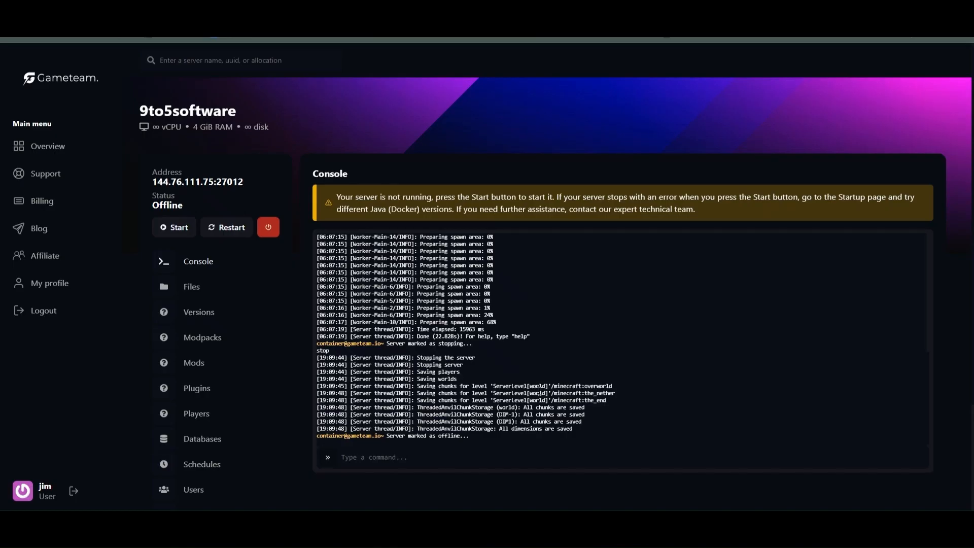
click(174, 227)
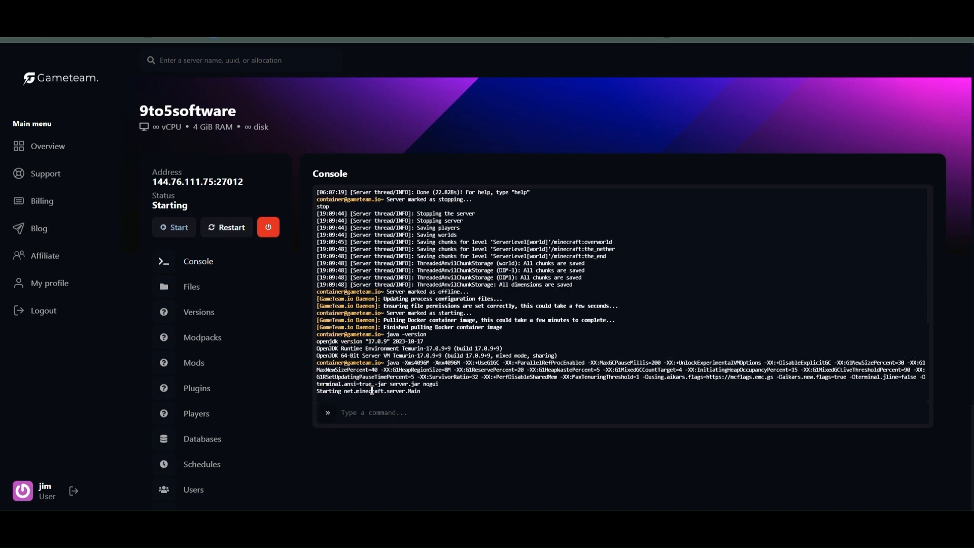
scroll(down, 3)
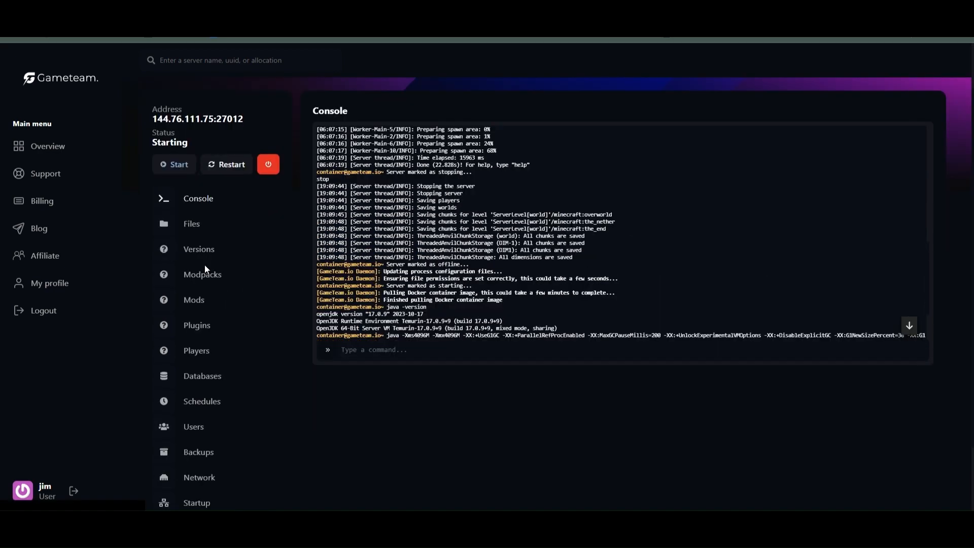
click(191, 223)
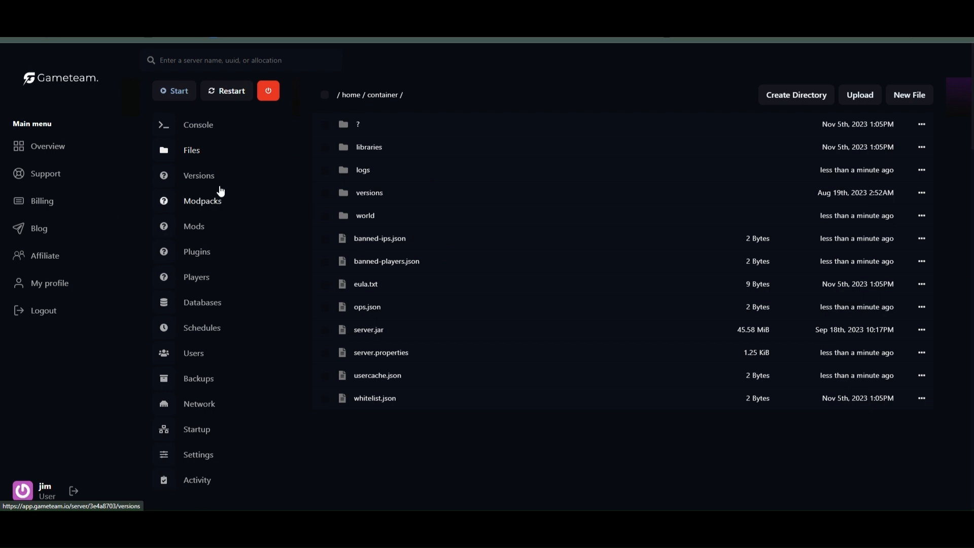
Step: Browse the Modpacks catalog list and switch it to FTB modpacks
click(199, 175)
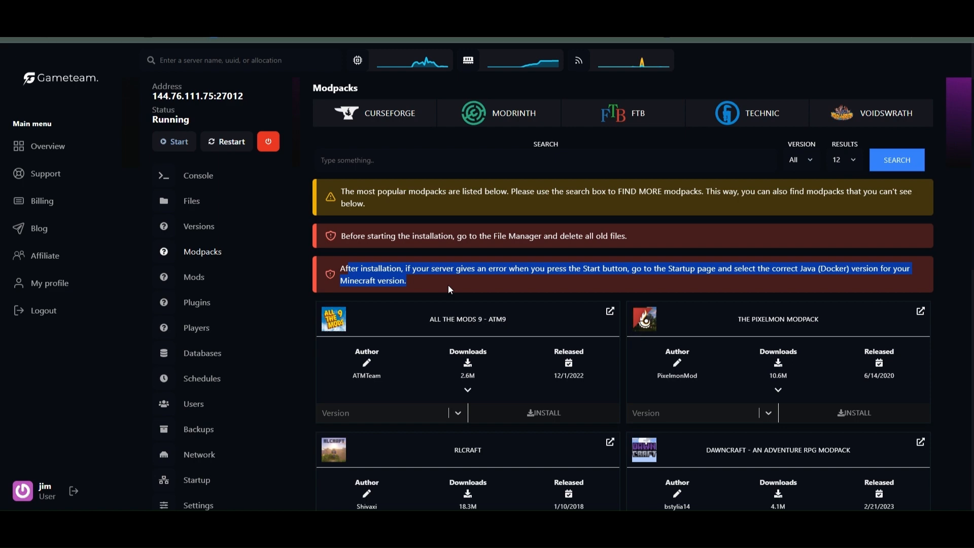
scroll(down, 3)
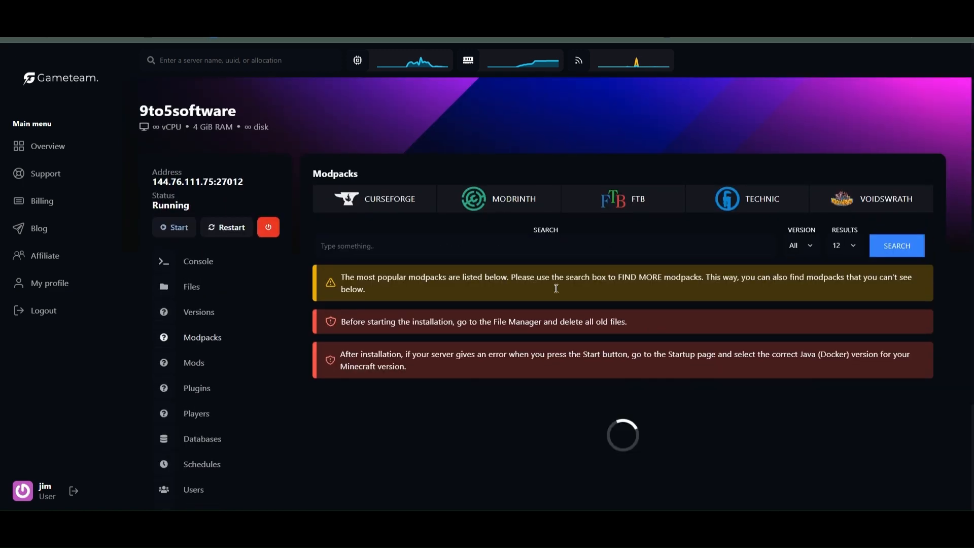
scroll(down, 3)
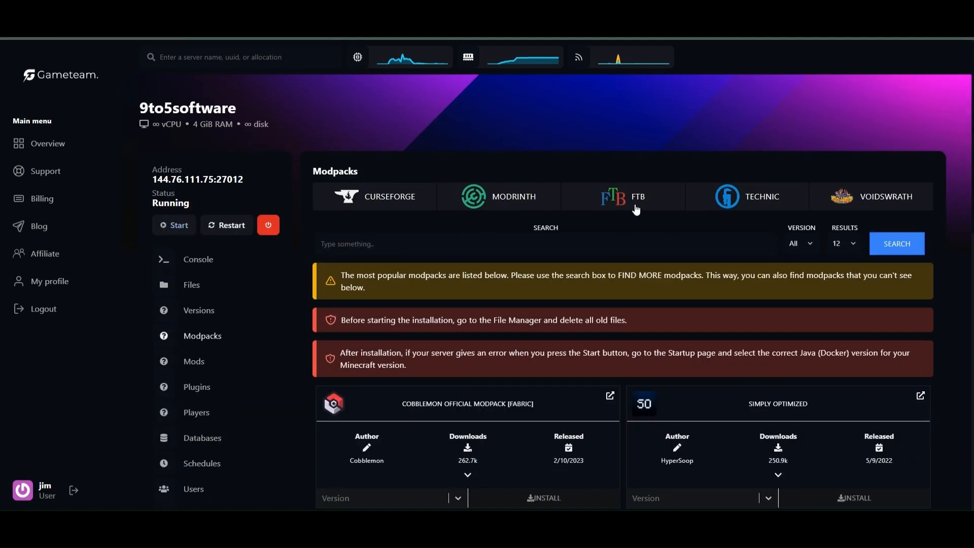
click(629, 196)
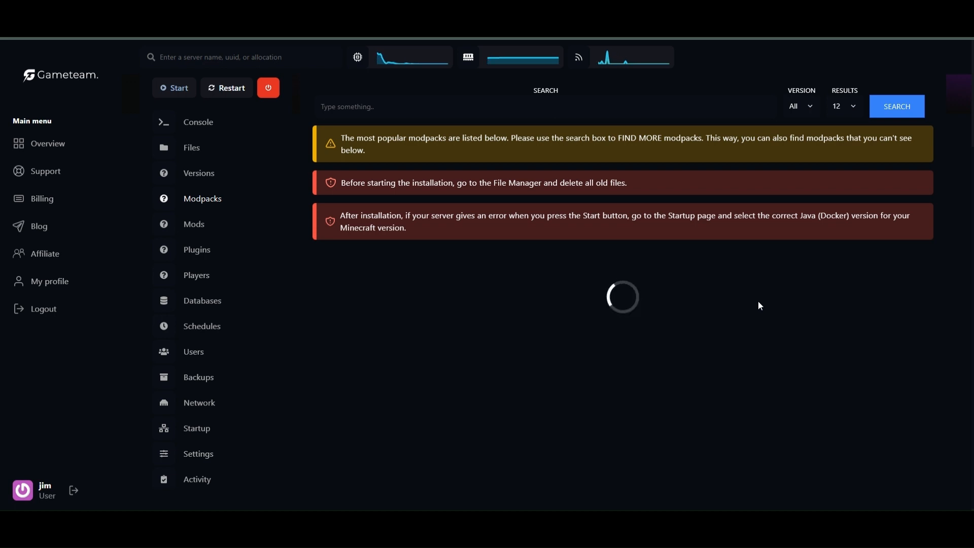
mouse_move(761, 317)
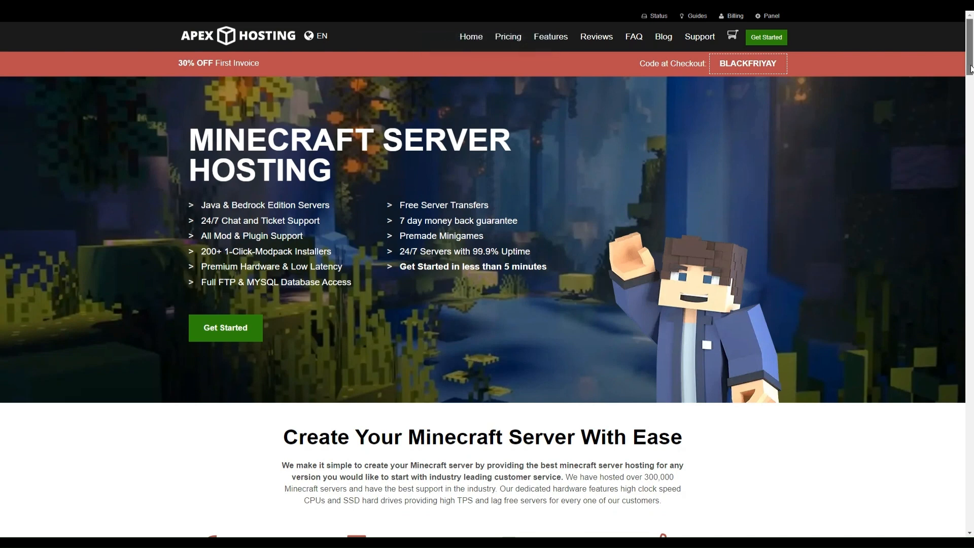
scroll(down, 3)
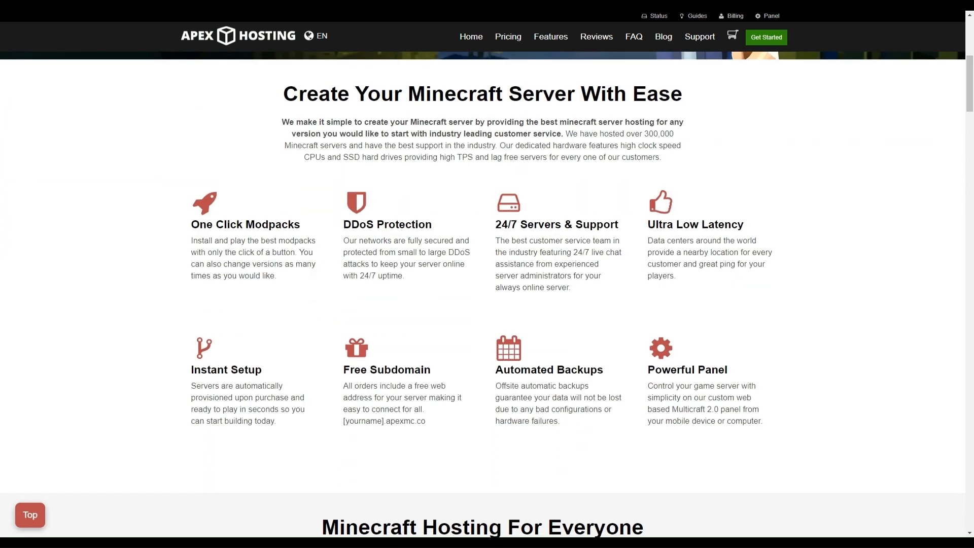
scroll(down, 3)
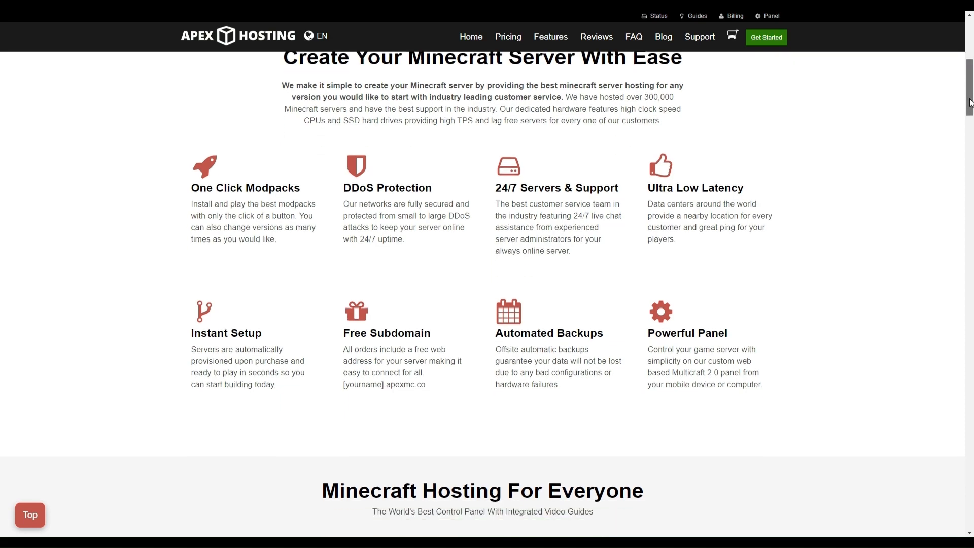
scroll(down, 3)
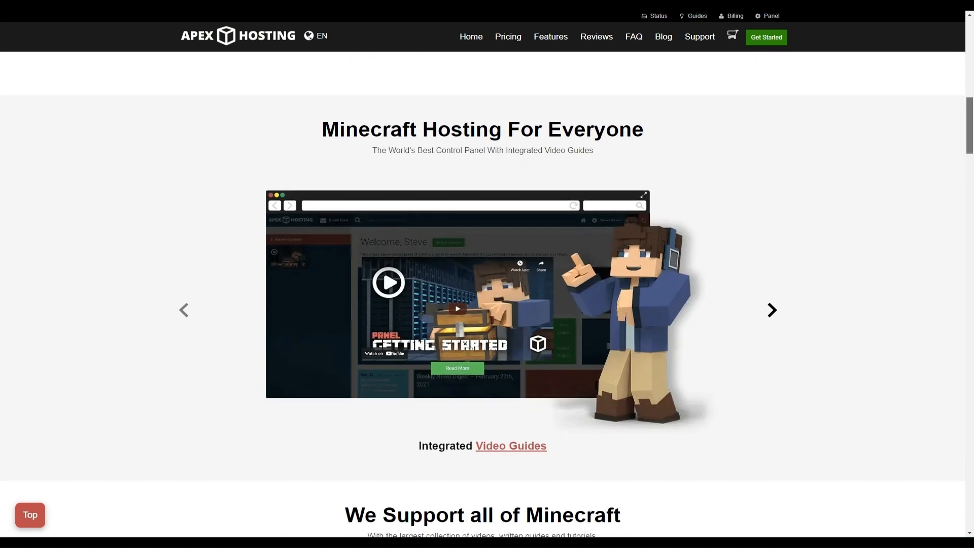
scroll(down, 3)
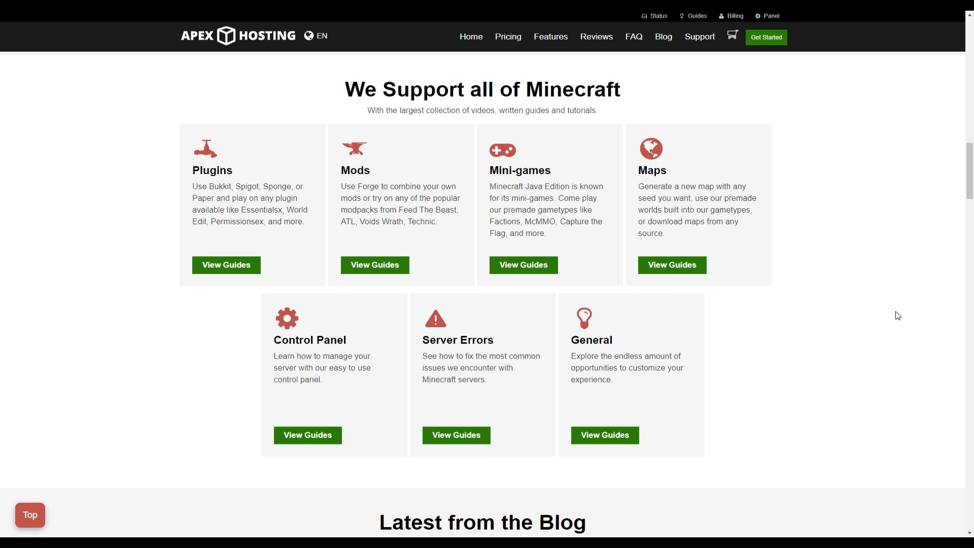
mouse_move(968, 183)
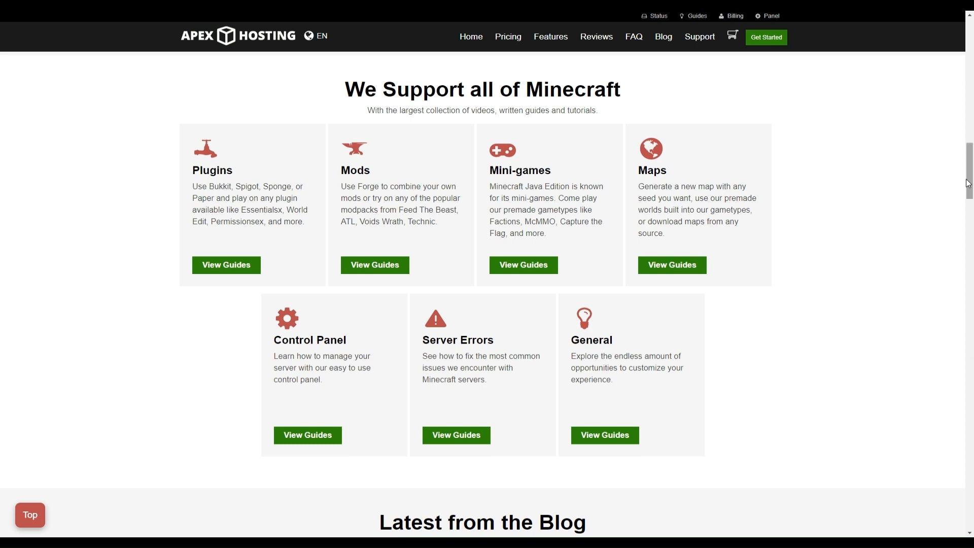
scroll(down, 3)
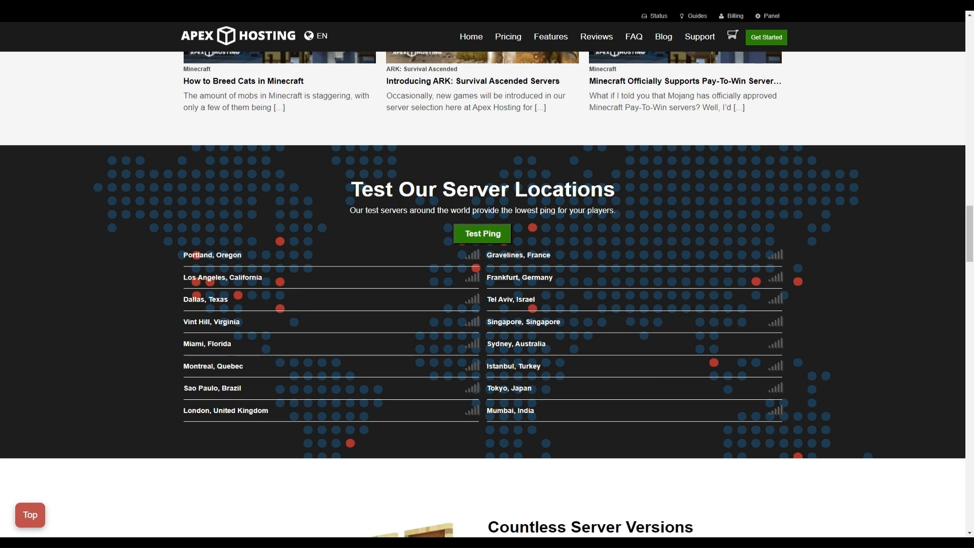
scroll(down, 3)
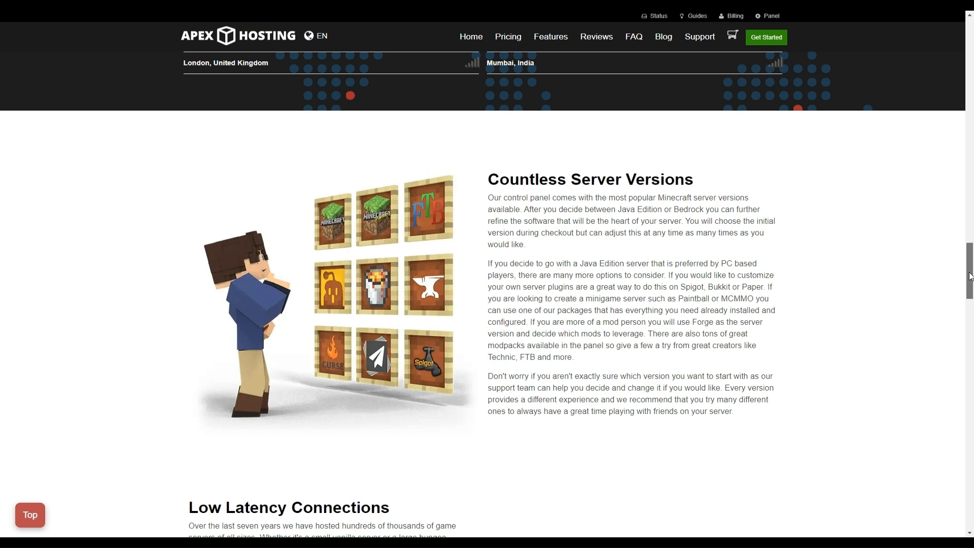
scroll(down, 3)
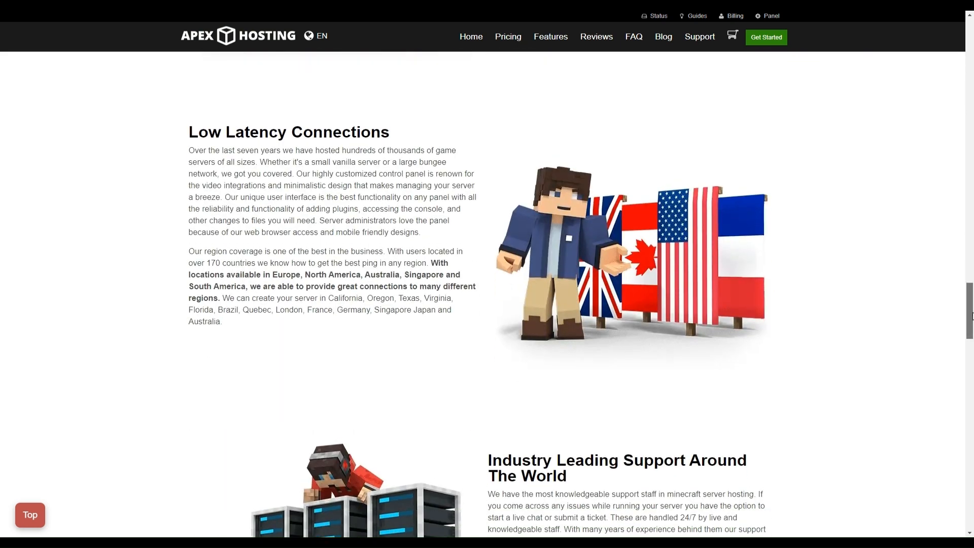
scroll(down, 3)
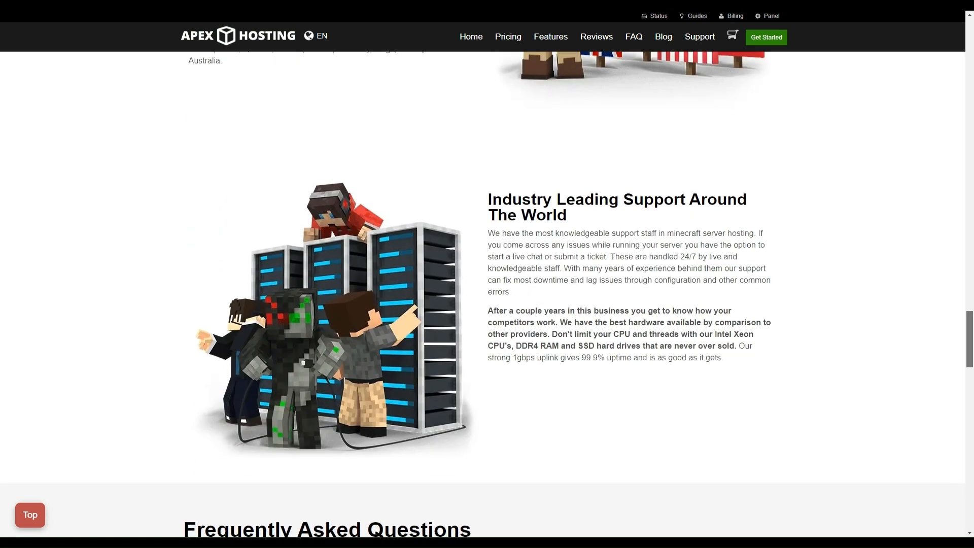
scroll(down, 3)
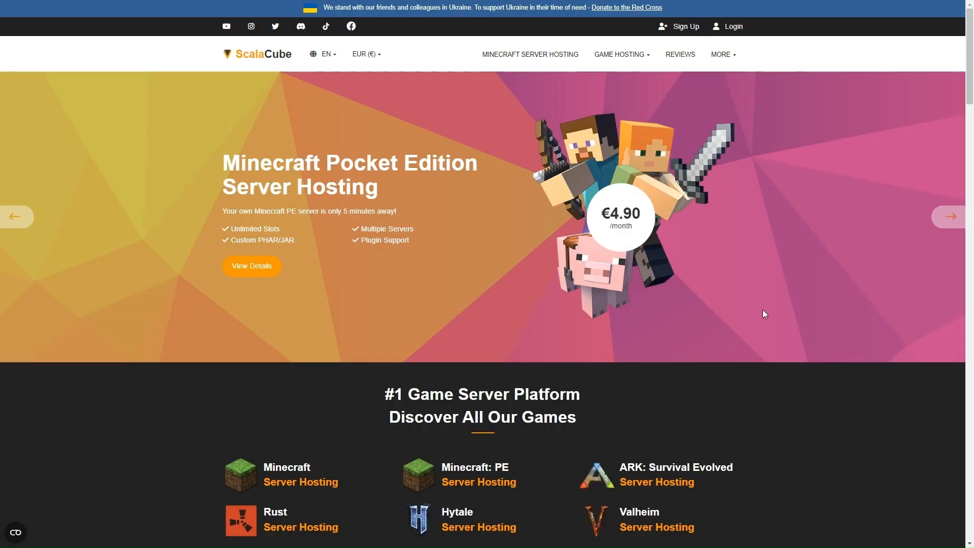
mouse_move(918, 117)
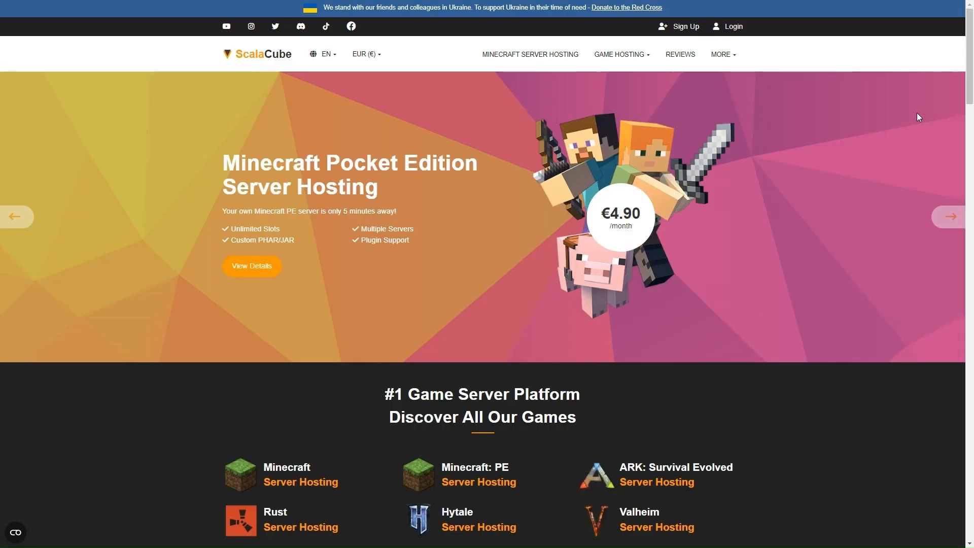
Step: Browse ScalaCube's control panel, reviews, server features and FAQ sections on the homepage
scroll(down, 3)
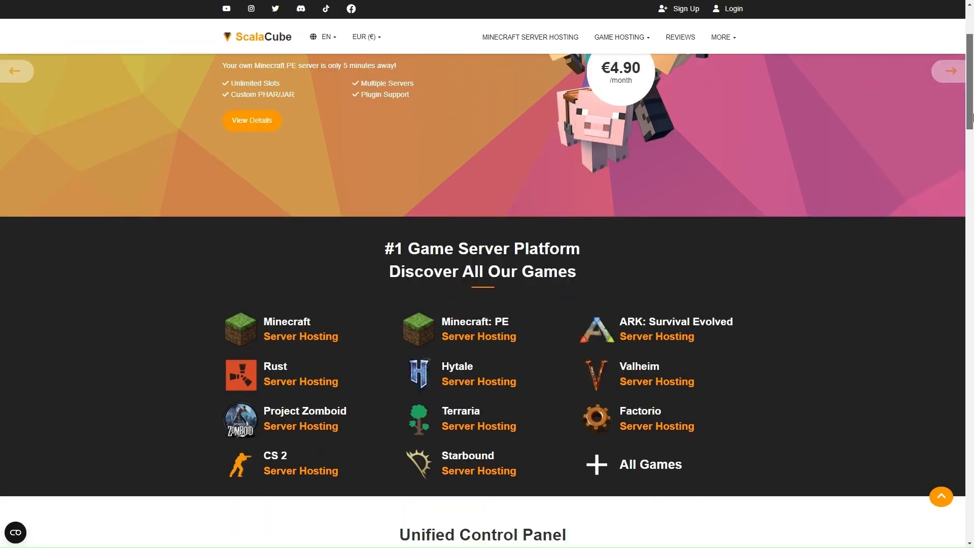
scroll(down, 3)
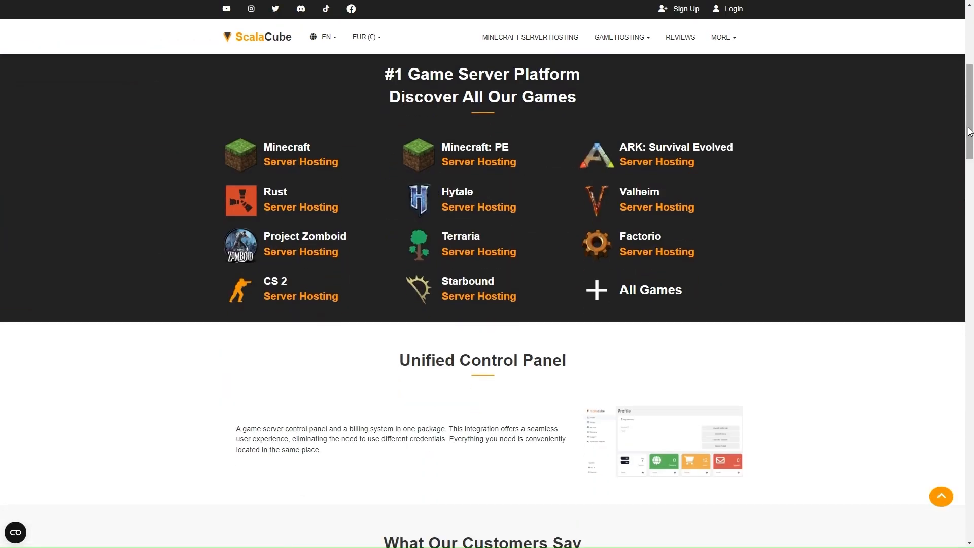
scroll(down, 3)
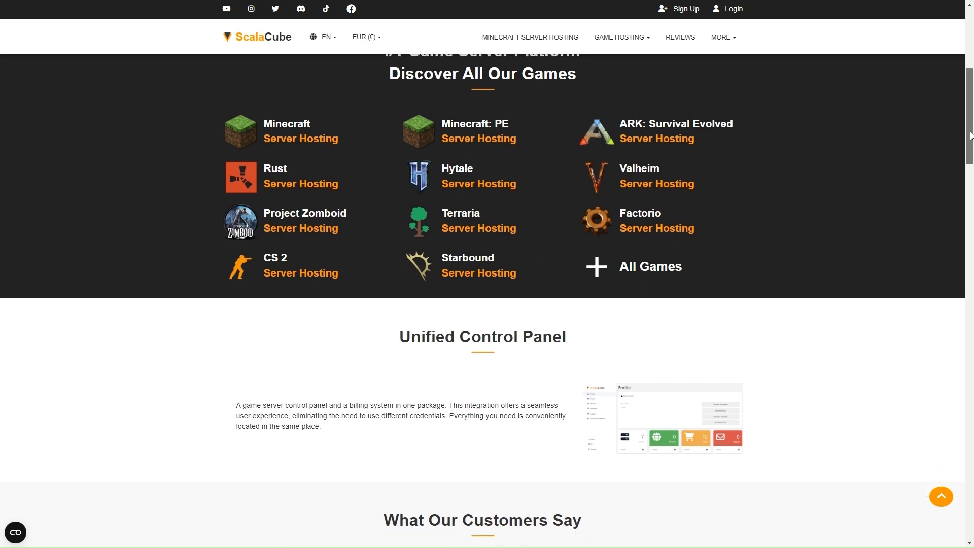
scroll(down, 3)
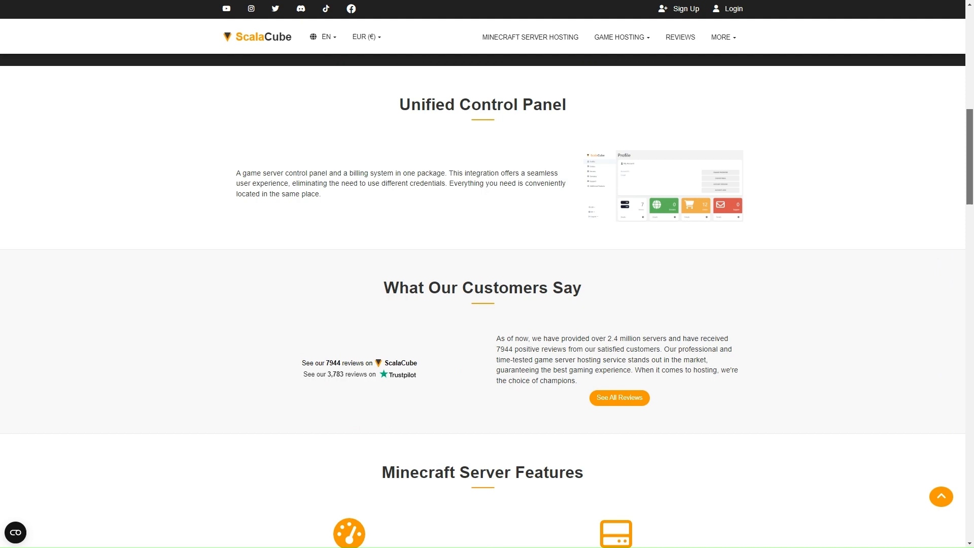
scroll(down, 3)
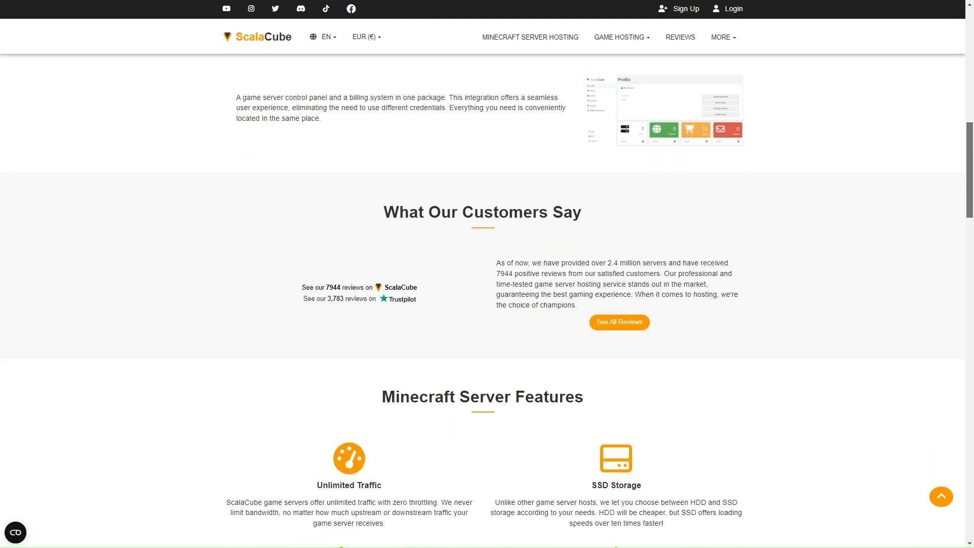
scroll(down, 3)
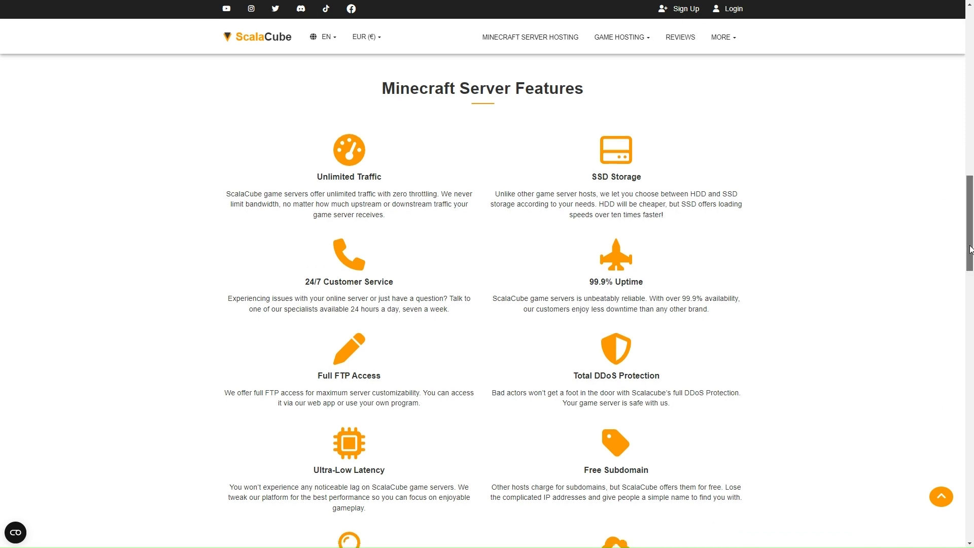
scroll(down, 3)
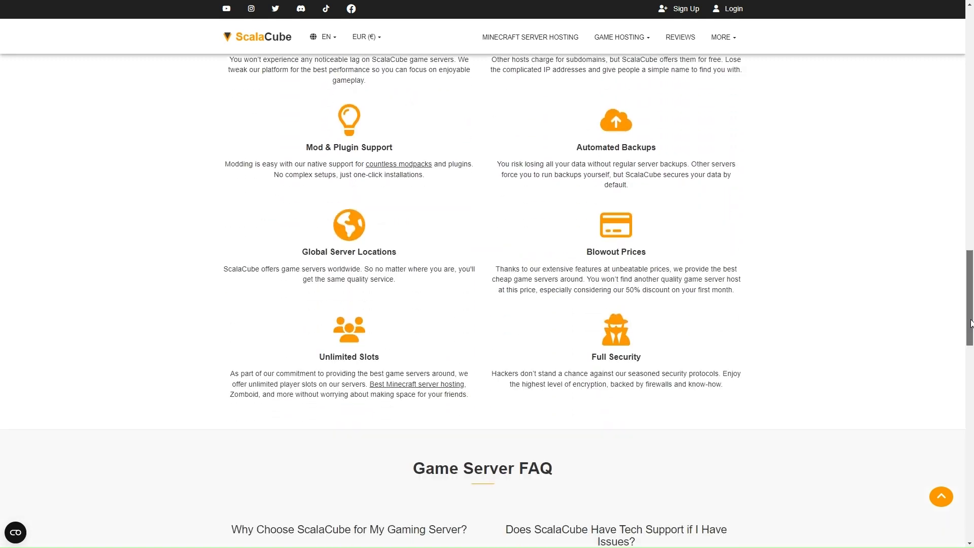
scroll(down, 3)
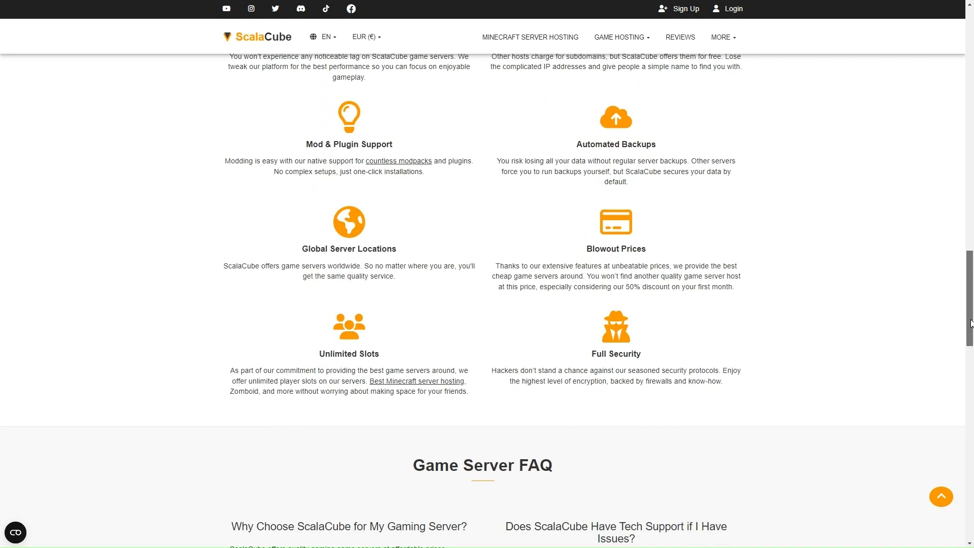
scroll(down, 3)
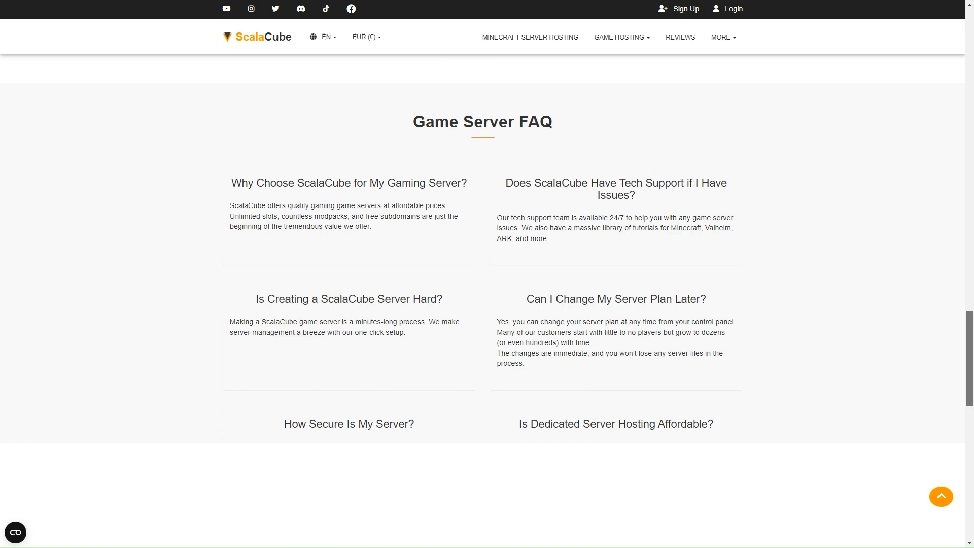
scroll(down, 3)
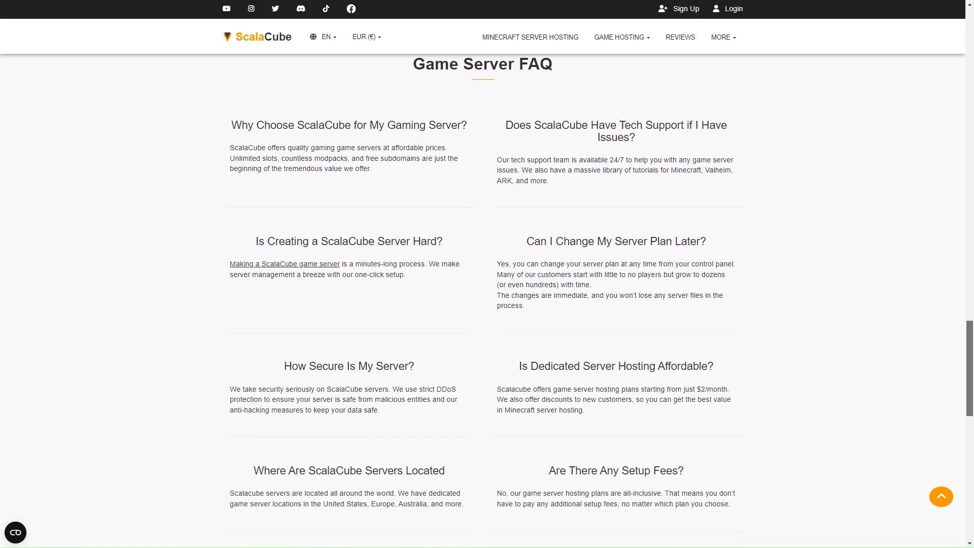
scroll(down, 3)
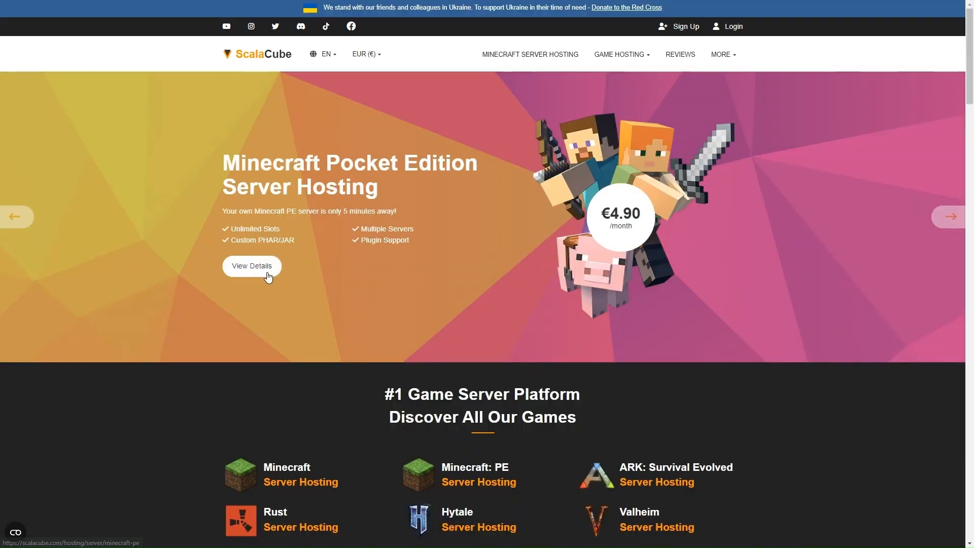
Step: Open the Pocket Edition slide's hosting details and skim the Bedrock server page
click(252, 266)
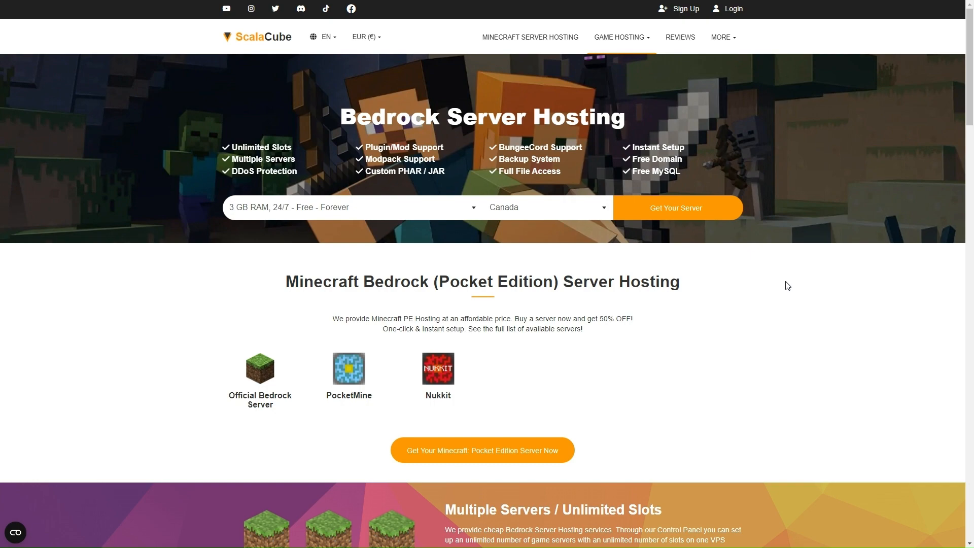
scroll(down, 3)
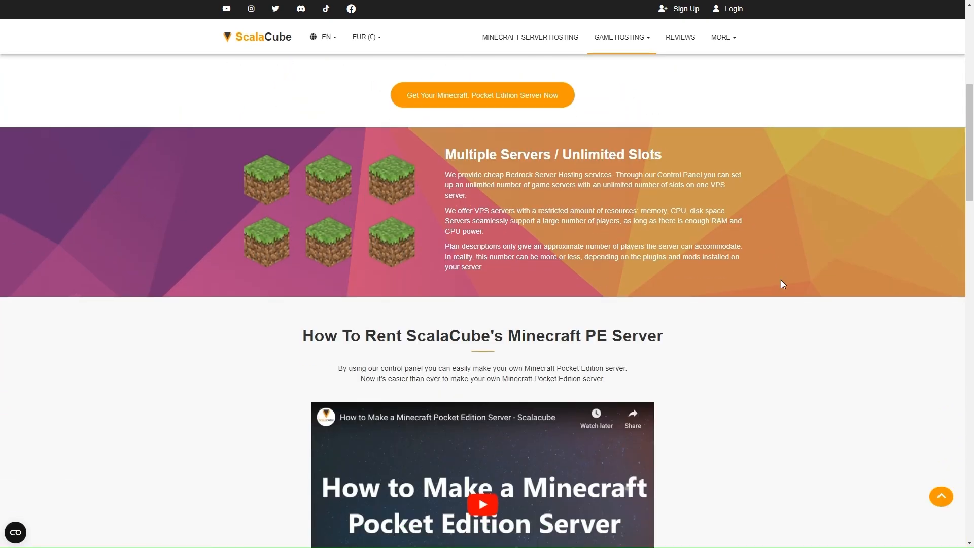
scroll(up, 3)
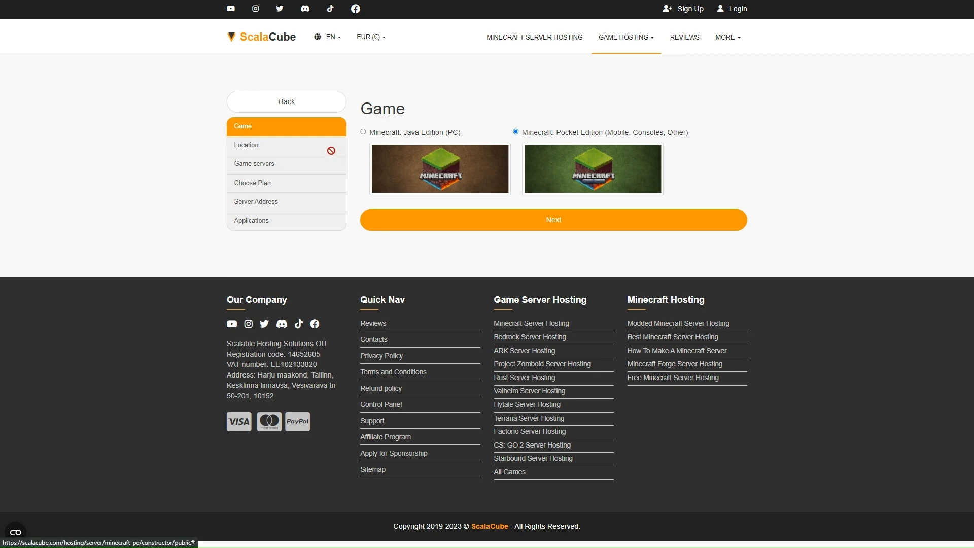
Step: Order Pocket Edition in US - West: Official Bedrock Server, PE 1.5G plan, dedicated IP, backups
click(553, 219)
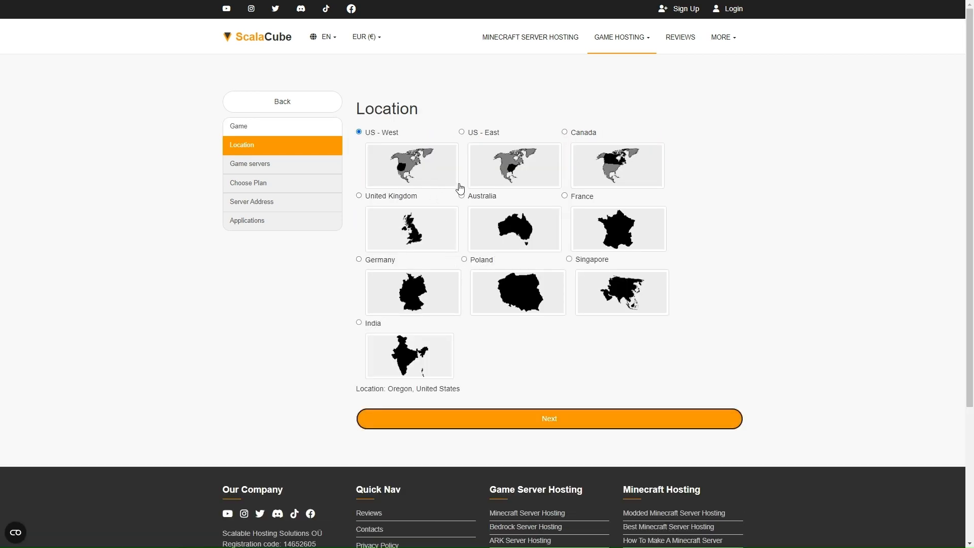
click(548, 418)
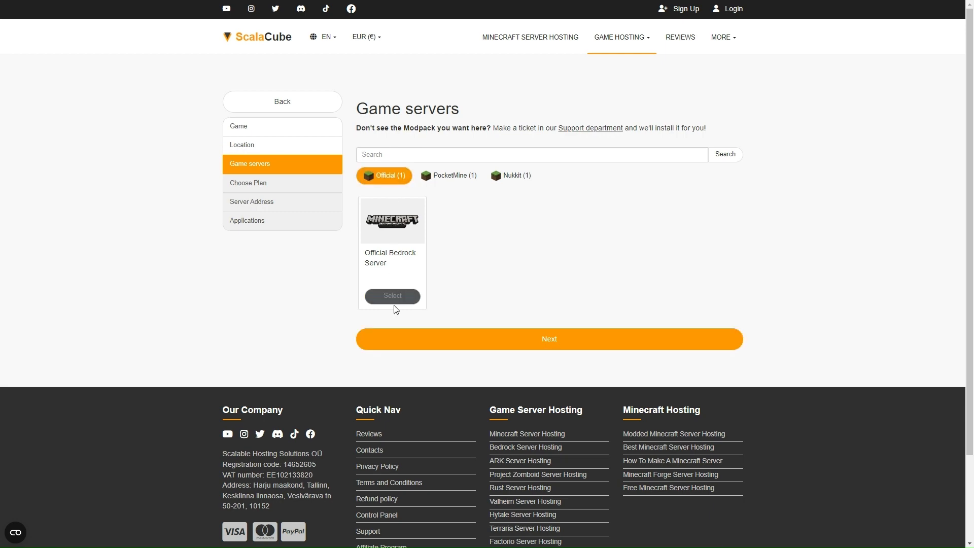
click(392, 296)
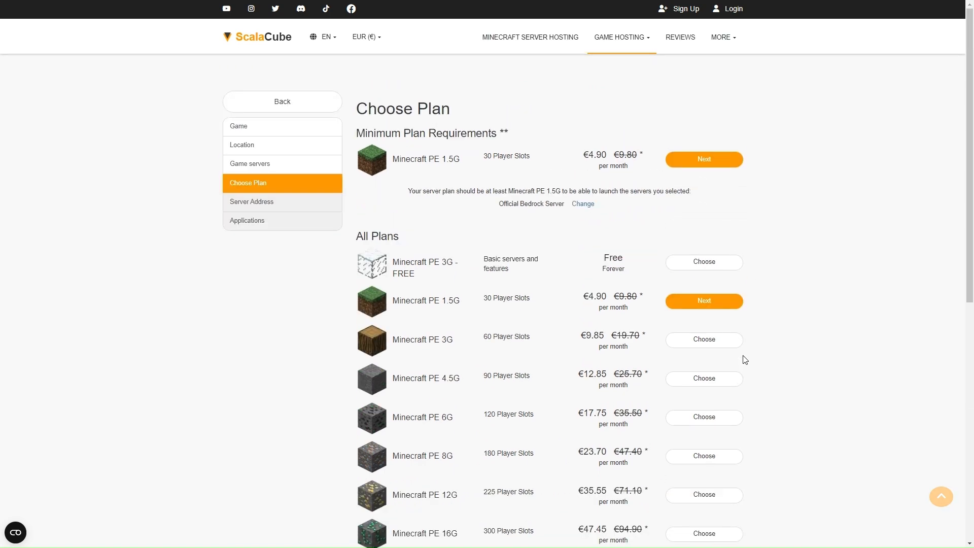
click(703, 158)
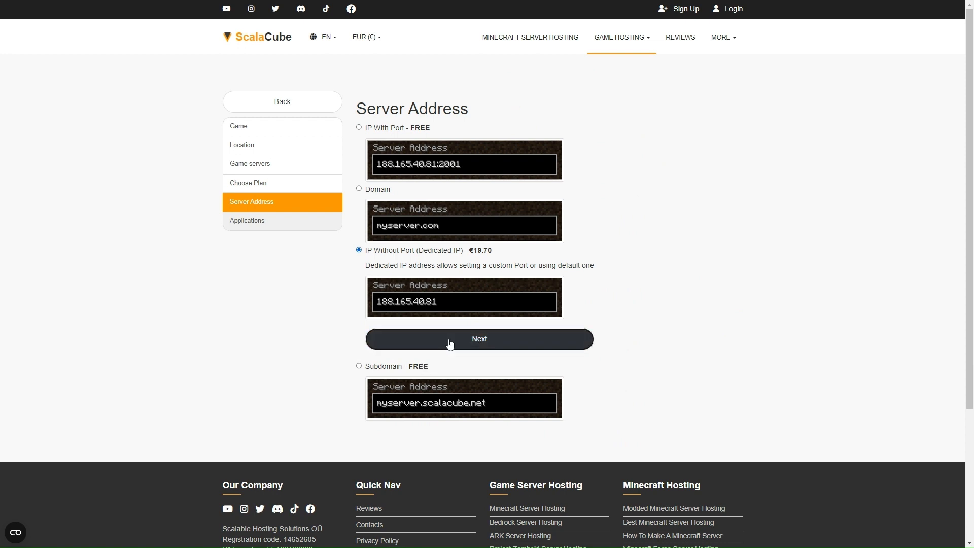
click(478, 339)
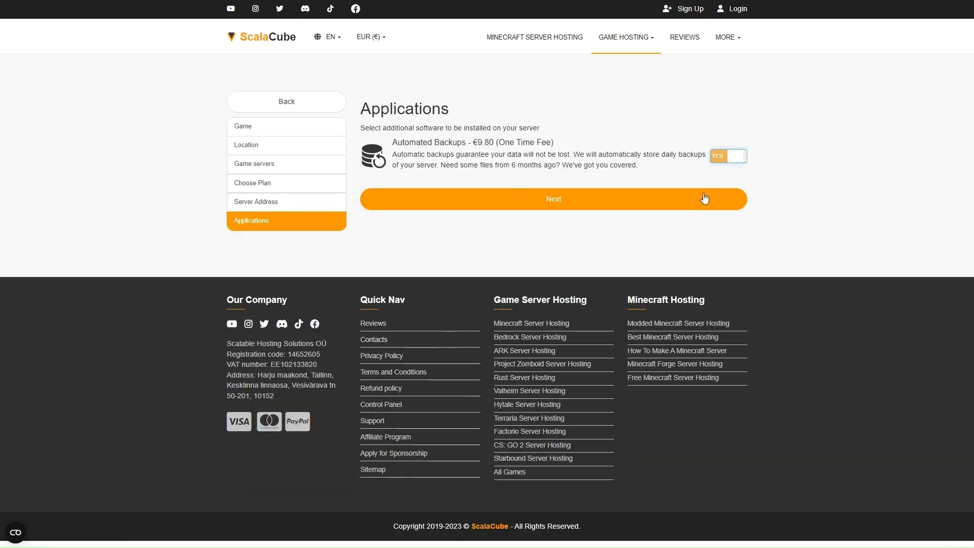
click(553, 199)
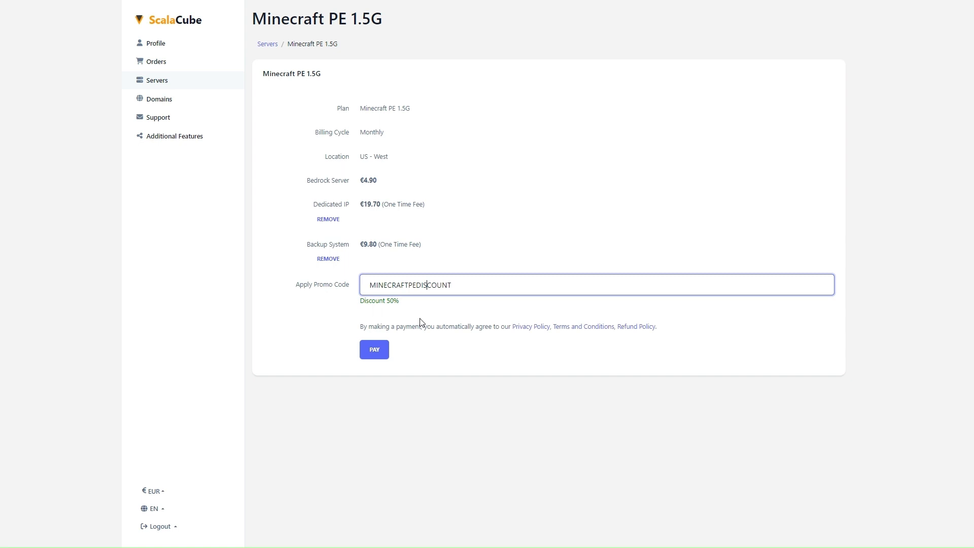
mouse_move(375, 349)
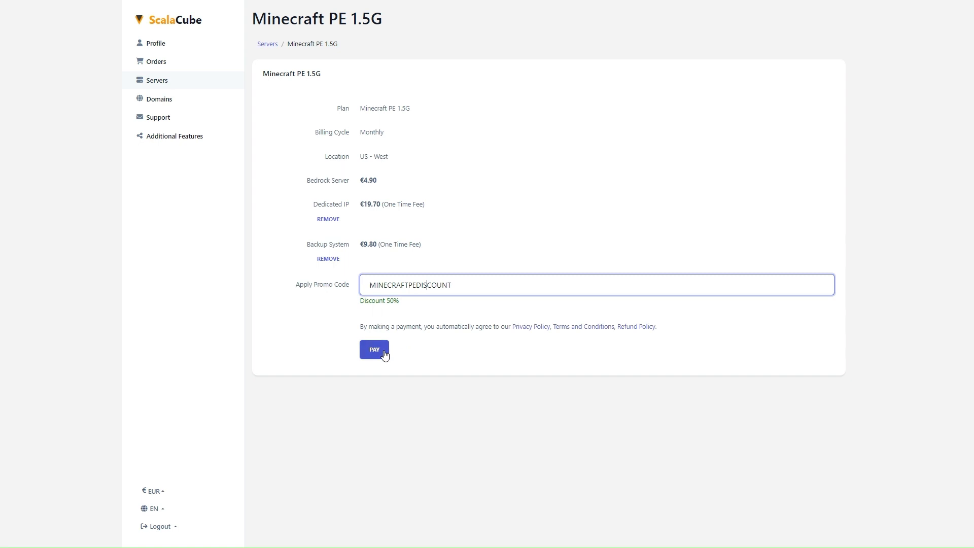
Step: Pay for the PE 1.5G order discounted 50% by promo code MINECRAFTPEDISCOUNT
click(374, 349)
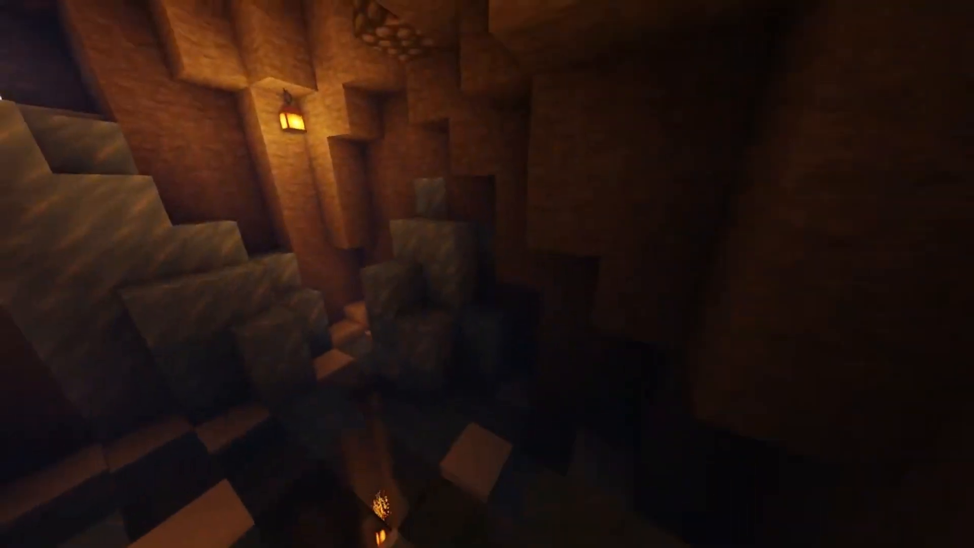
mouse_move(487, 274)
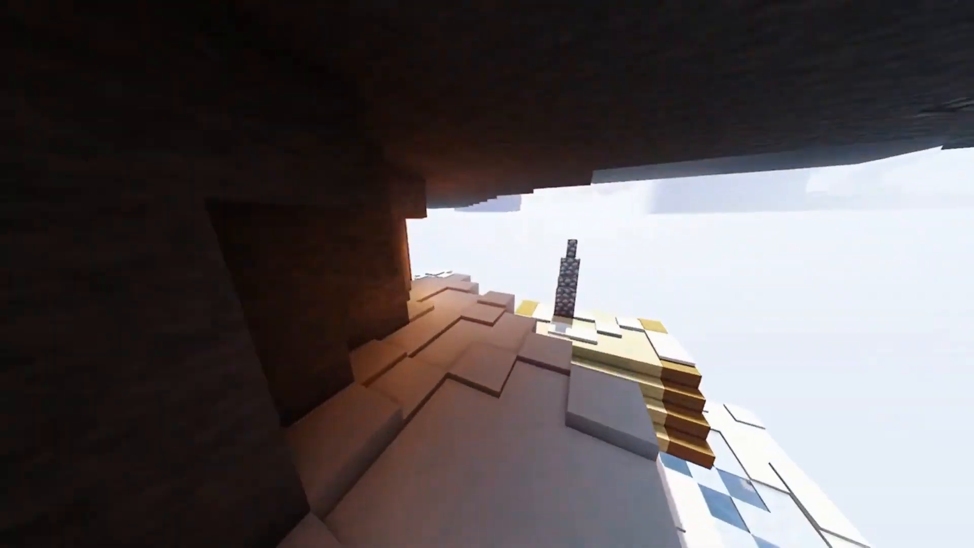
mouse_move(487, 274)
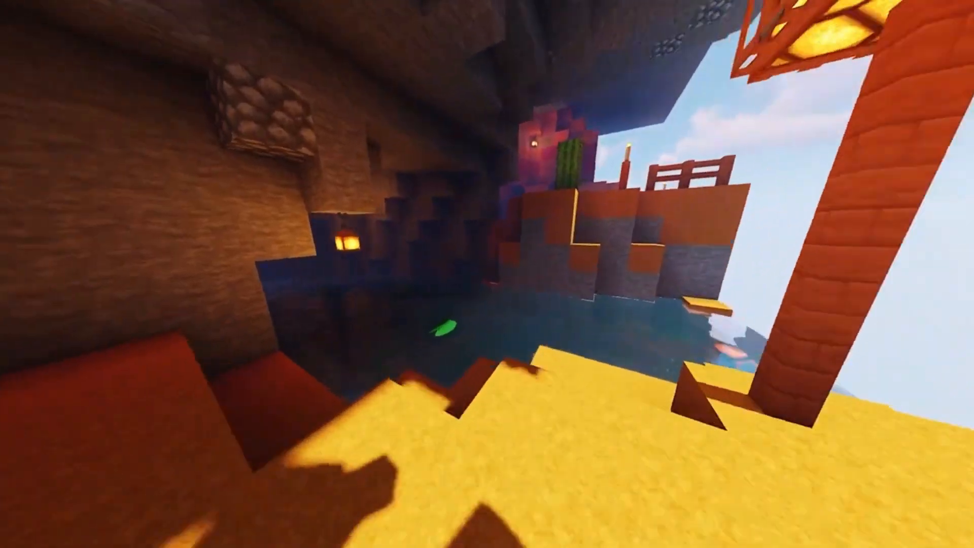
mouse_move(487, 274)
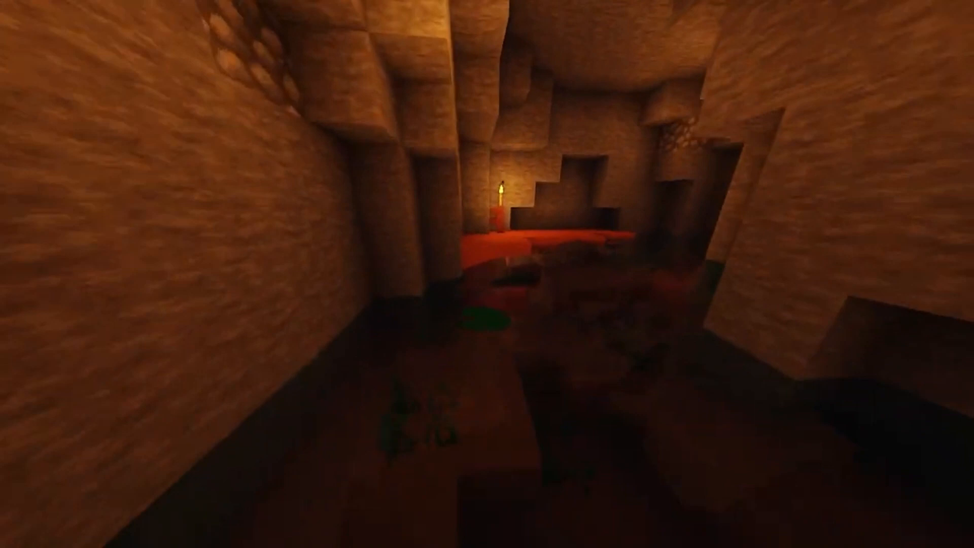
mouse_move(487, 274)
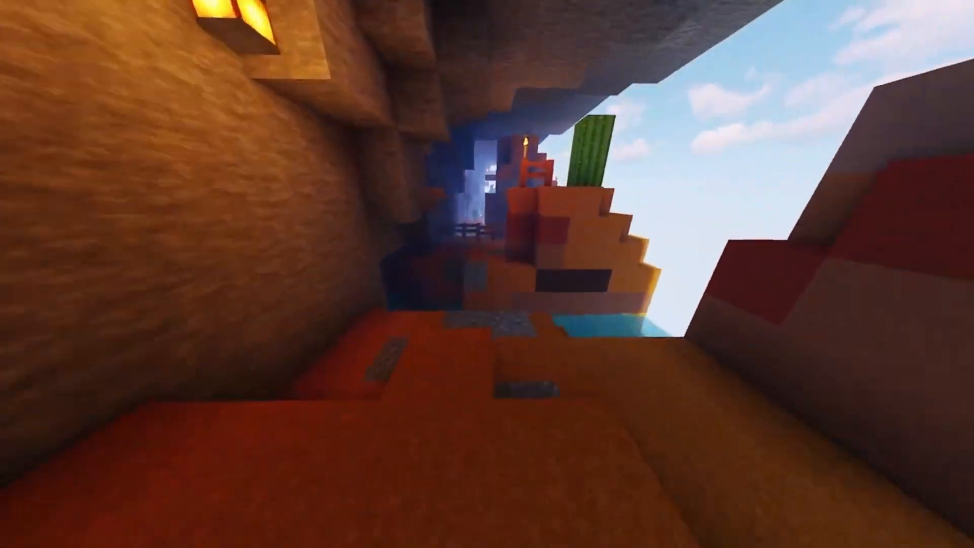
mouse_move(487, 274)
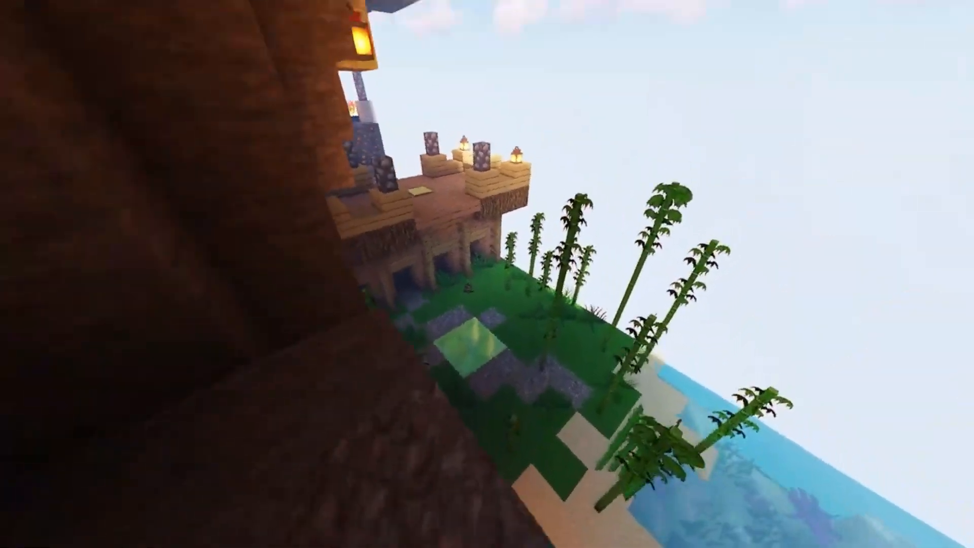
mouse_move(487, 274)
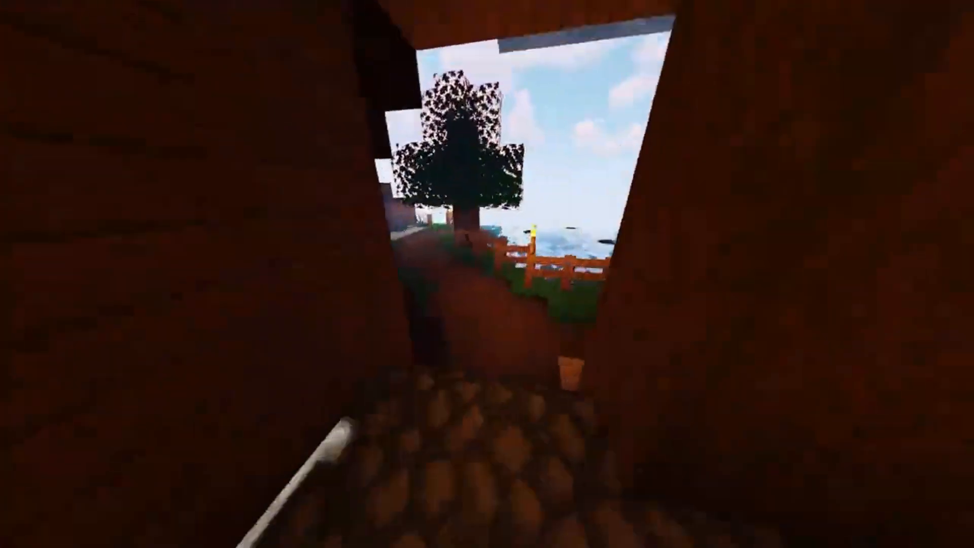
mouse_move(487, 273)
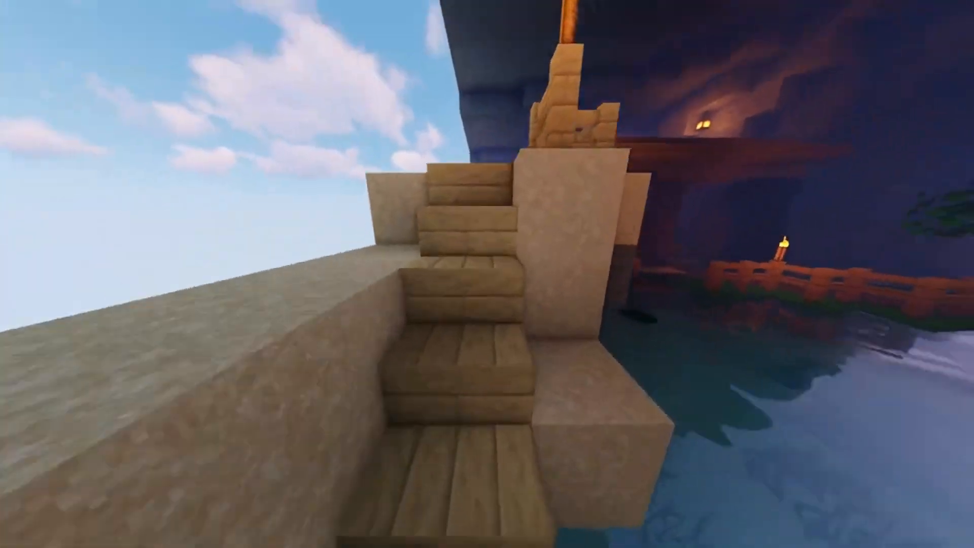
mouse_move(487, 274)
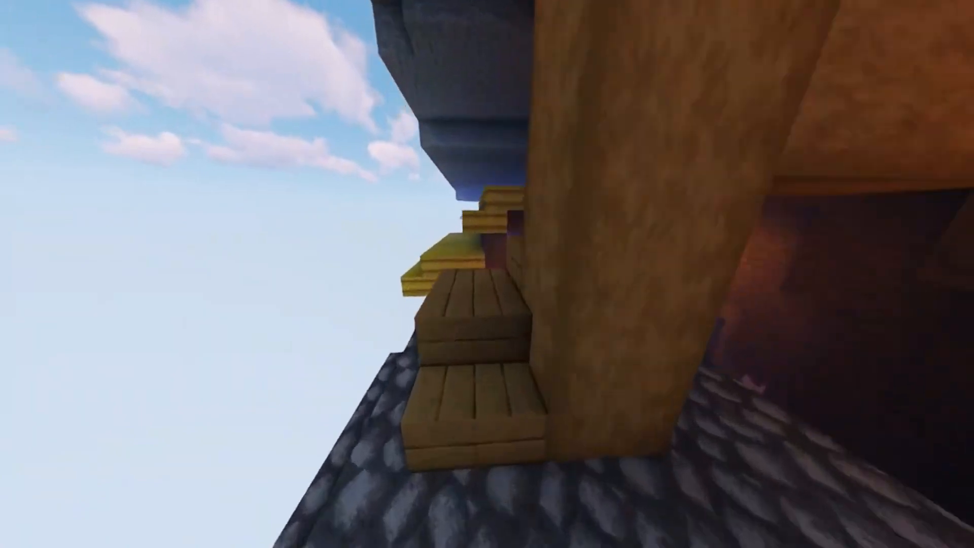
mouse_move(487, 274)
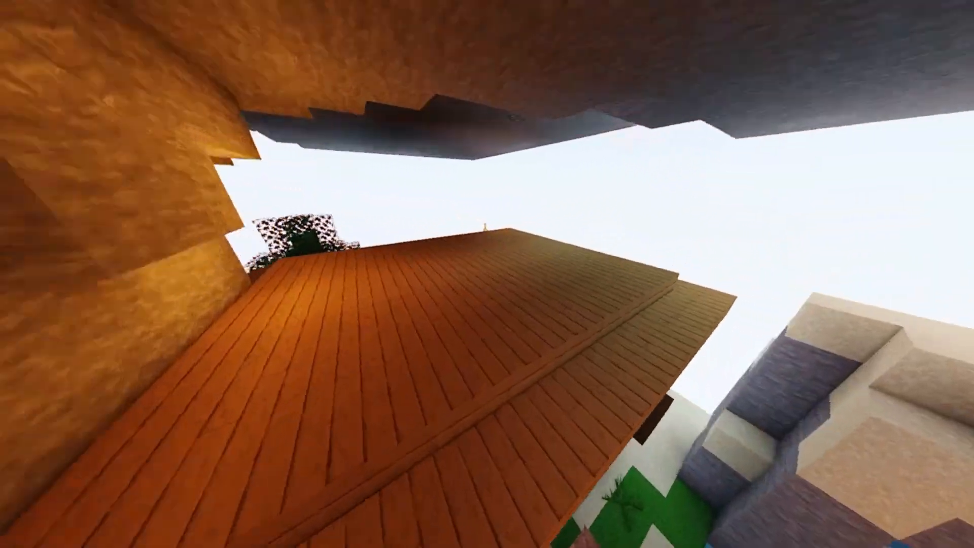
mouse_move(487, 274)
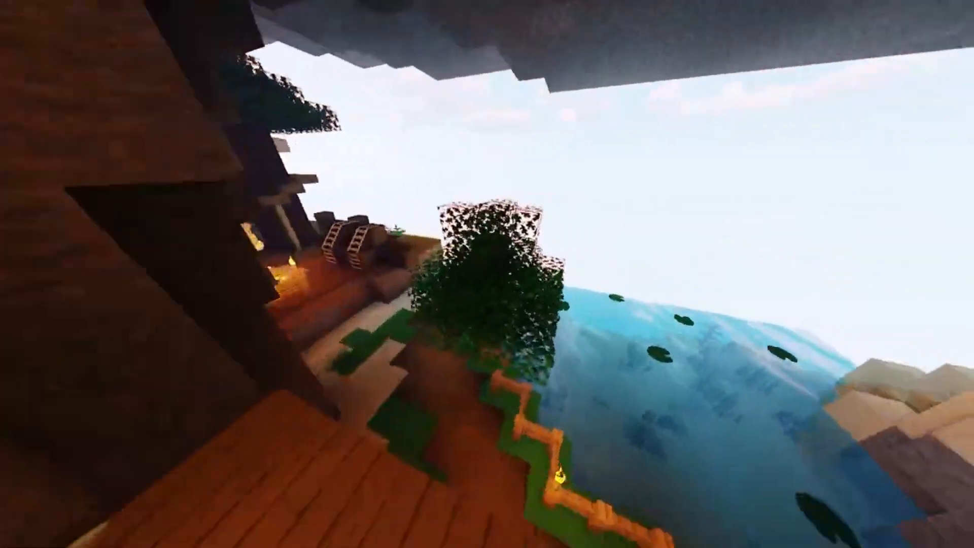